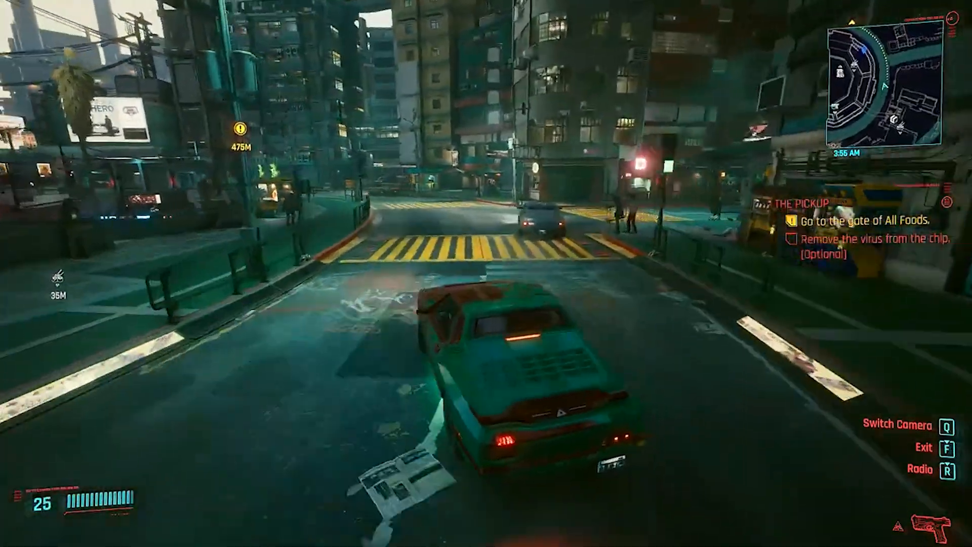
# Accelerate the green car down the street to the crossing, 450 m from the All Foods gate
pyautogui.press('w')
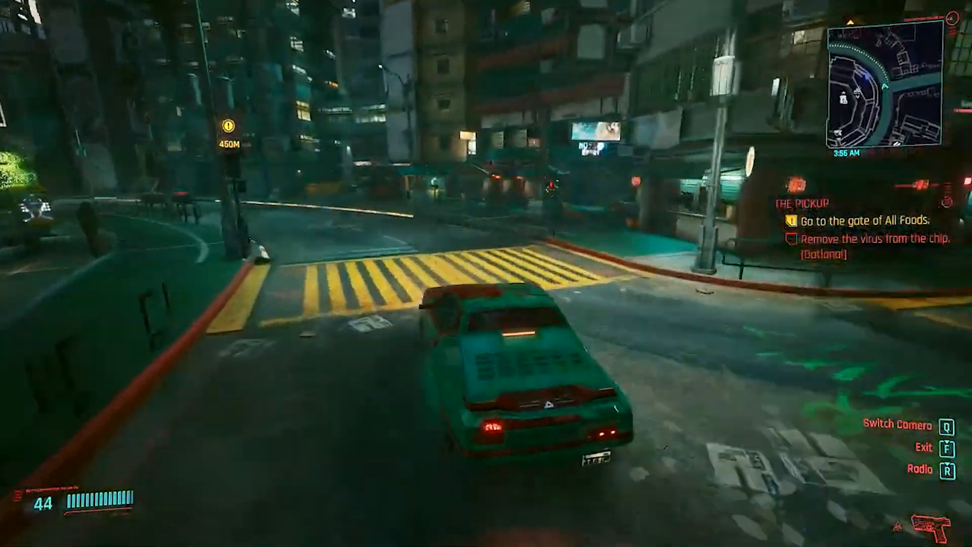